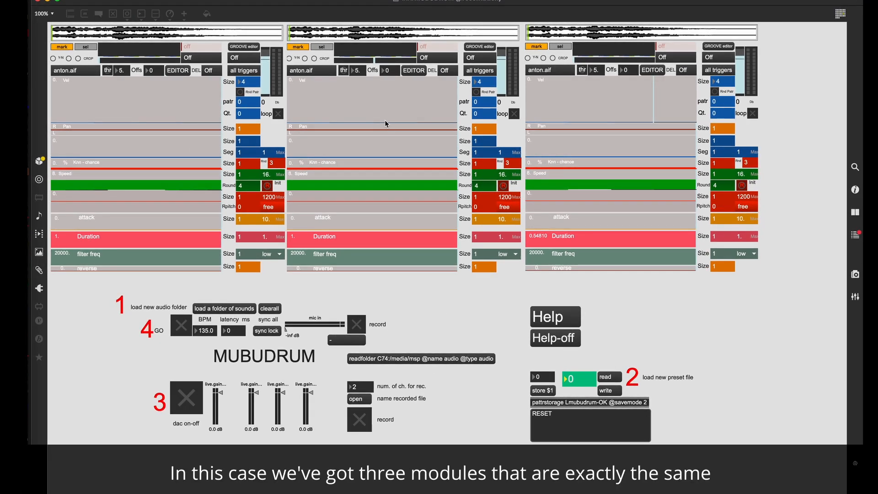
mouse_move(354, 158)
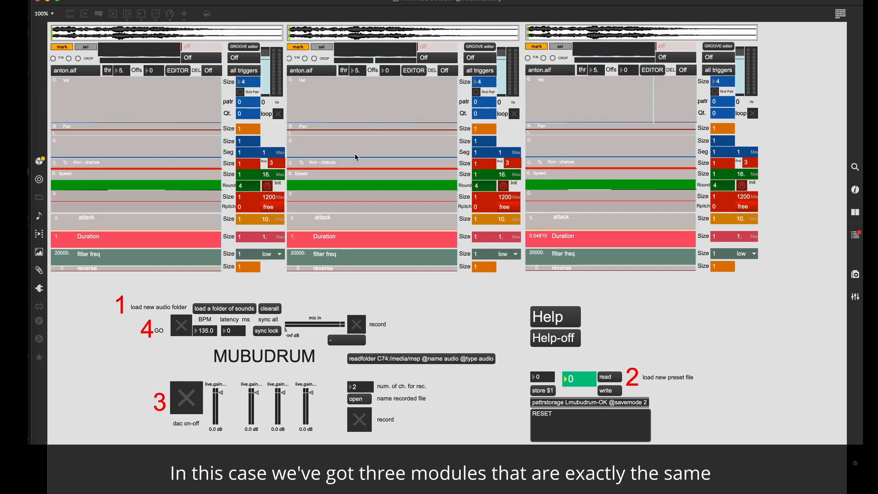
mouse_move(395, 209)
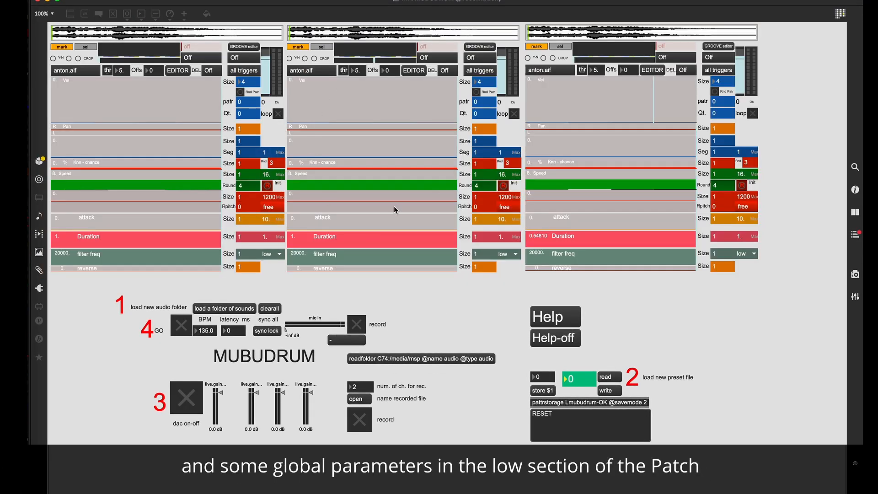
mouse_move(349, 189)
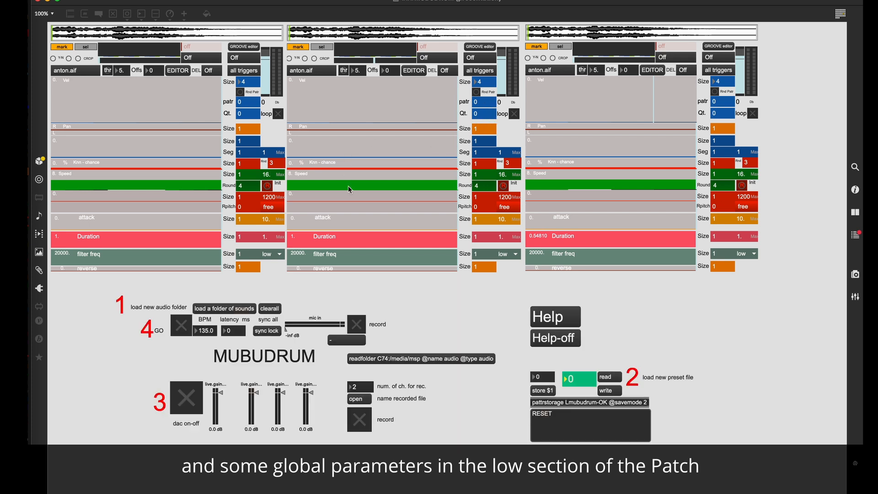
mouse_move(375, 261)
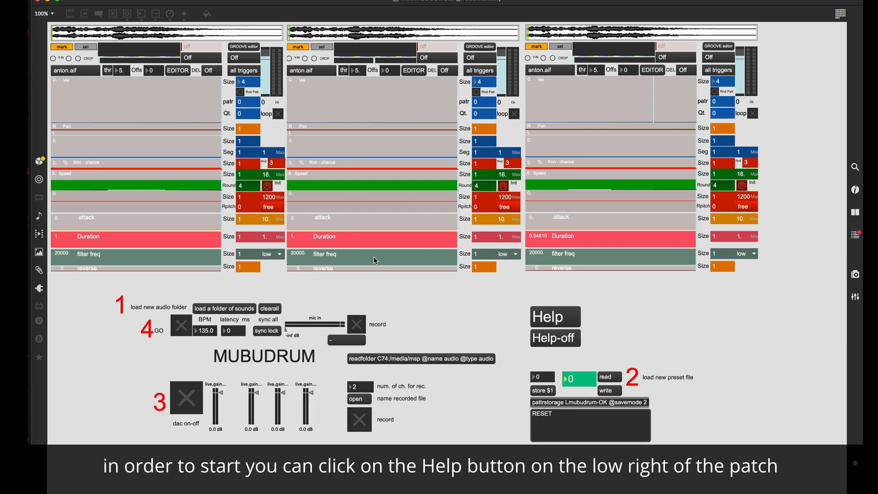
mouse_move(554, 295)
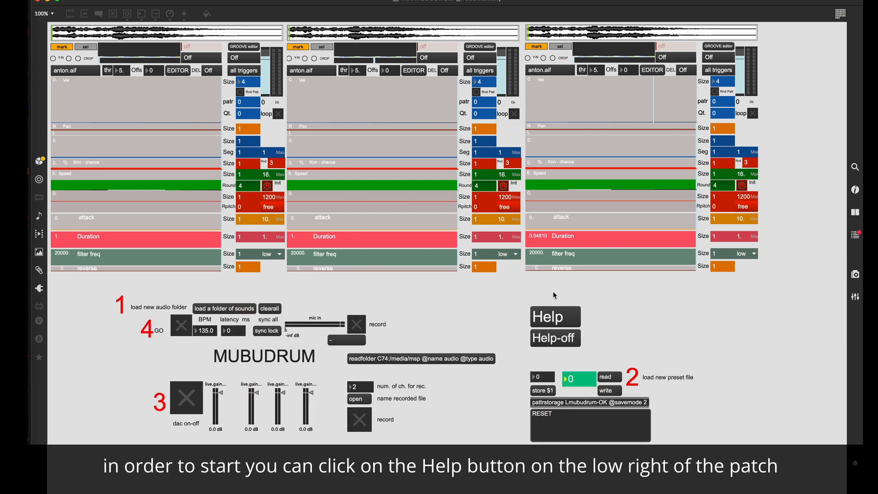
Show the help annotations explaining every MUBUDRUM module parameter
click(554, 316)
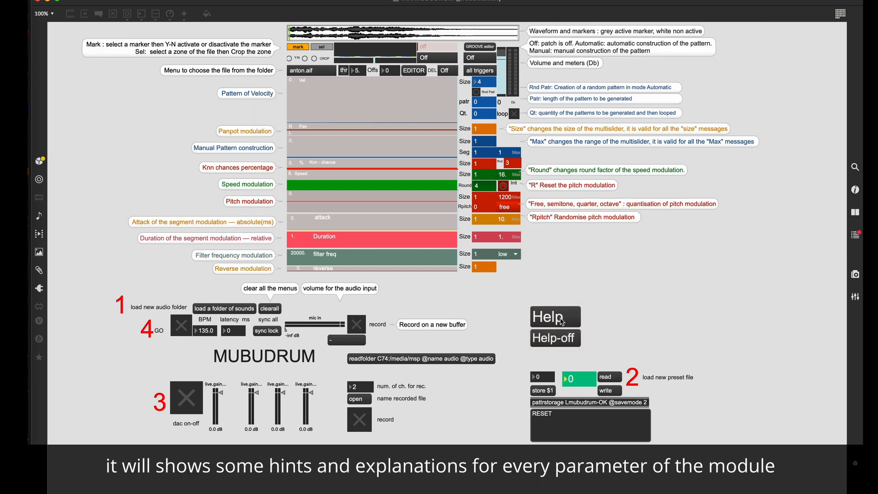
mouse_move(345, 102)
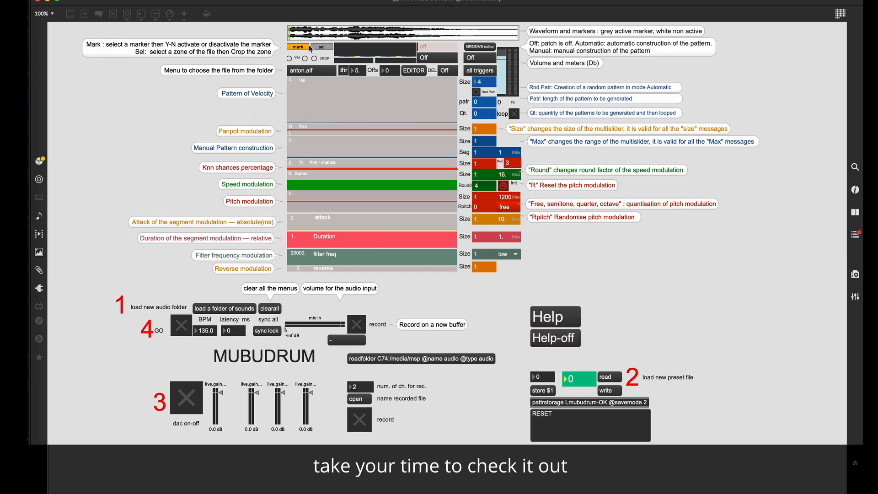
mouse_move(283, 121)
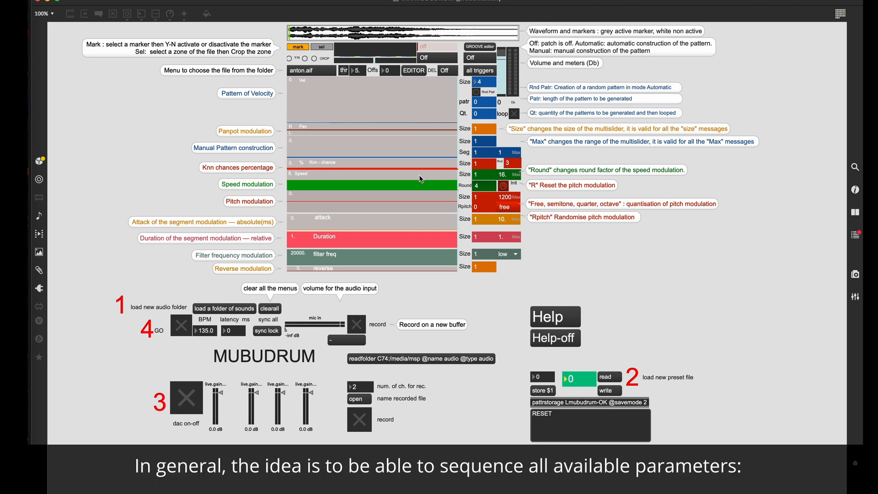
mouse_move(313, 89)
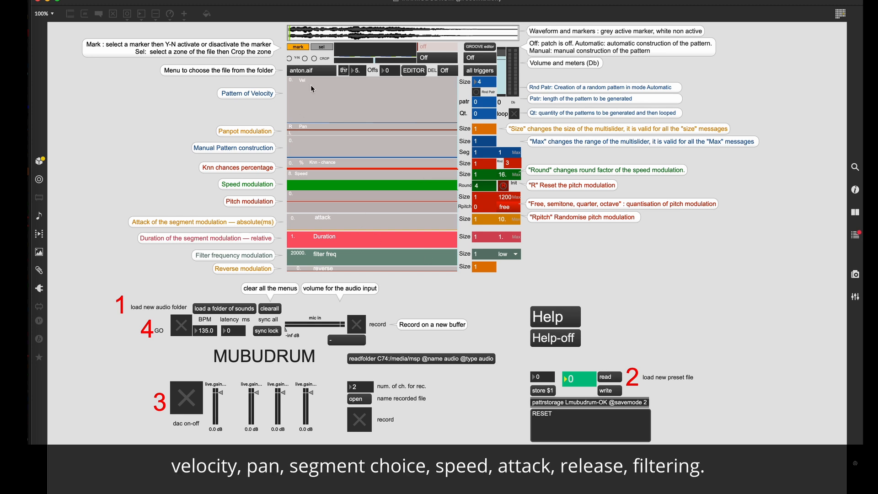
mouse_move(253, 53)
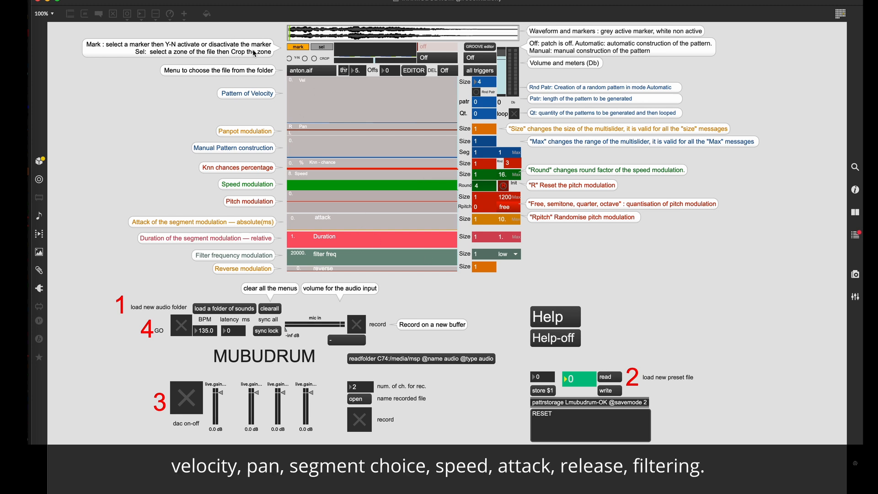
mouse_move(313, 158)
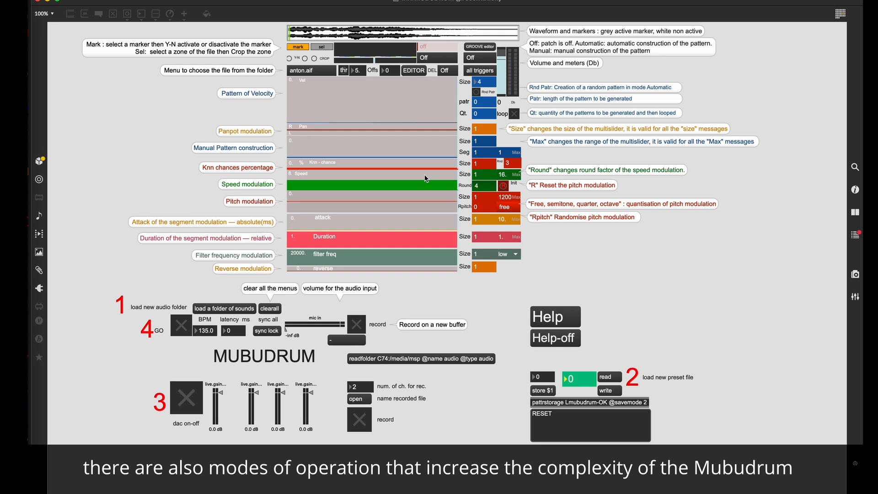
mouse_move(420, 178)
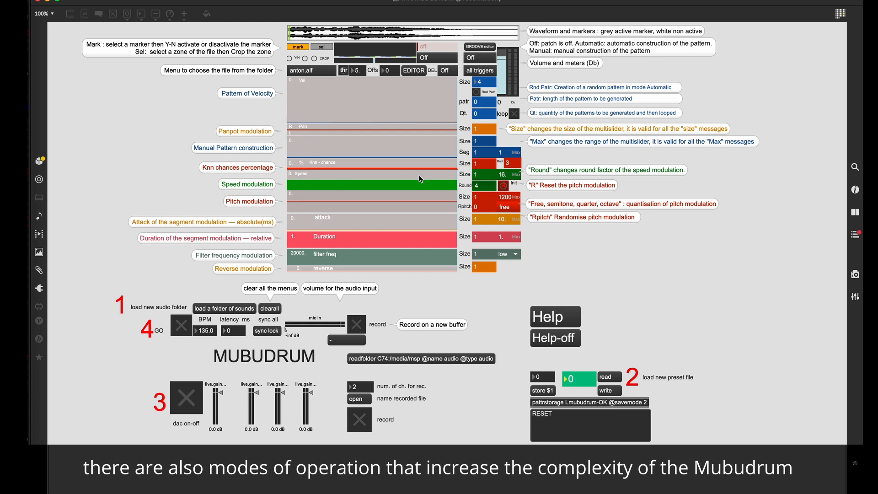
mouse_move(560, 325)
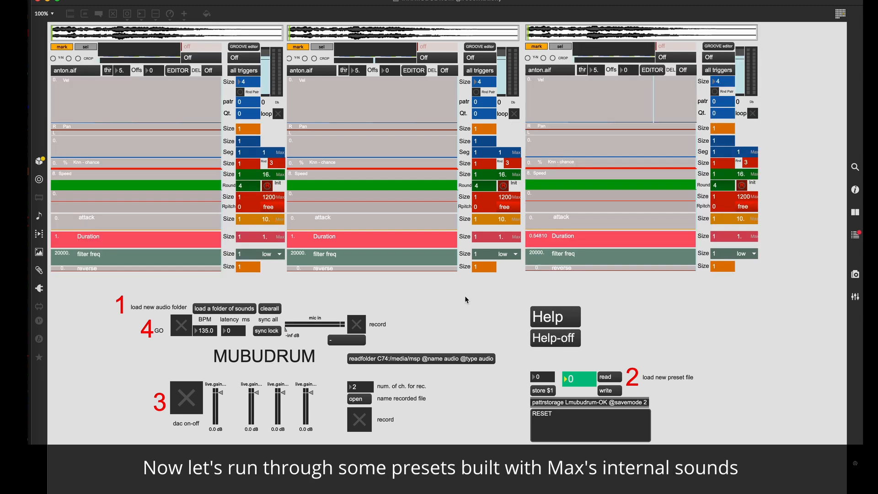
mouse_move(408, 317)
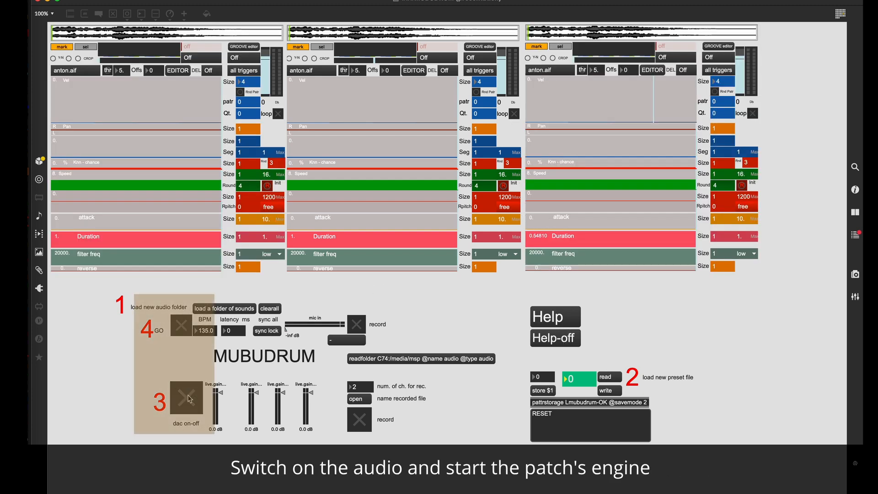
Turn on audio and the GO engine, then select preset 1 (RESET)
click(185, 397)
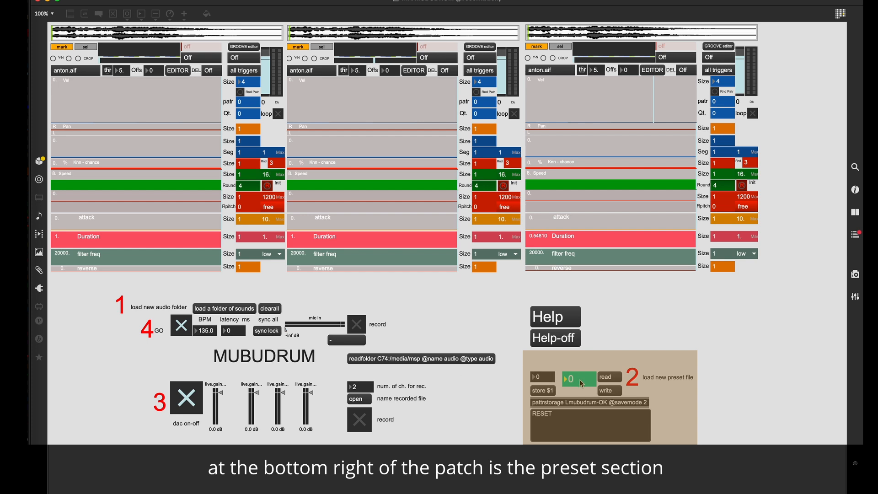
click(578, 378)
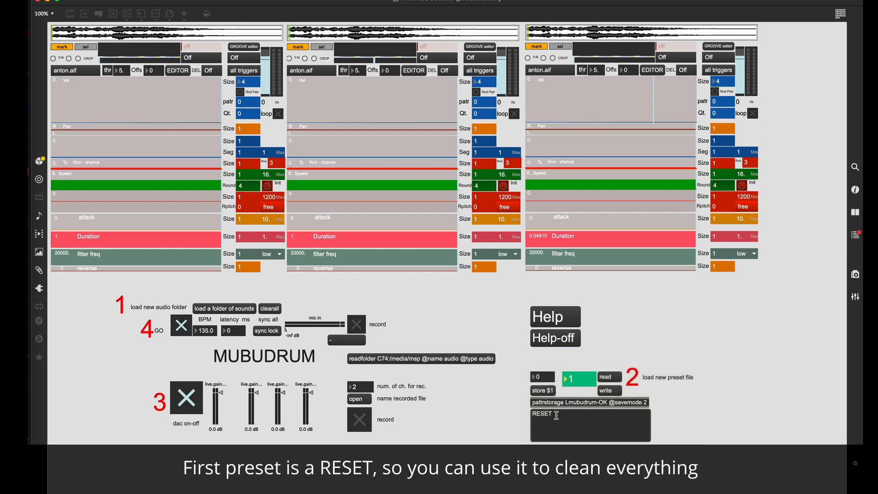
mouse_move(467, 279)
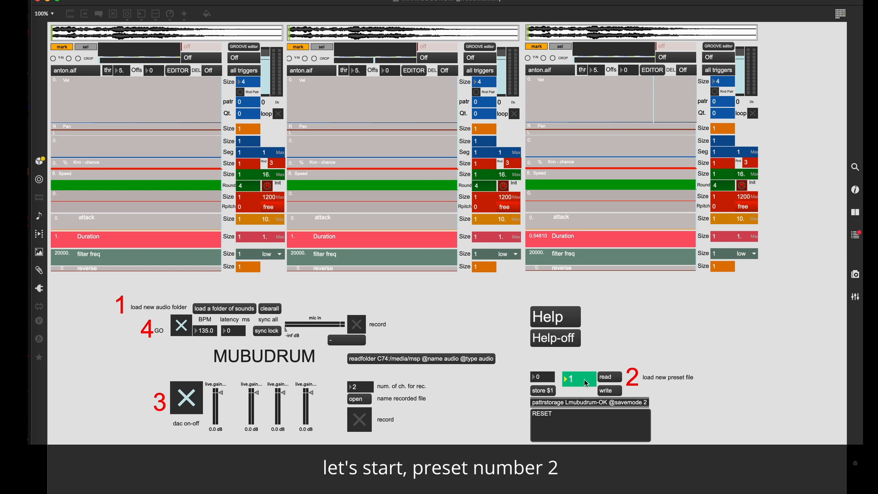
click(569, 379)
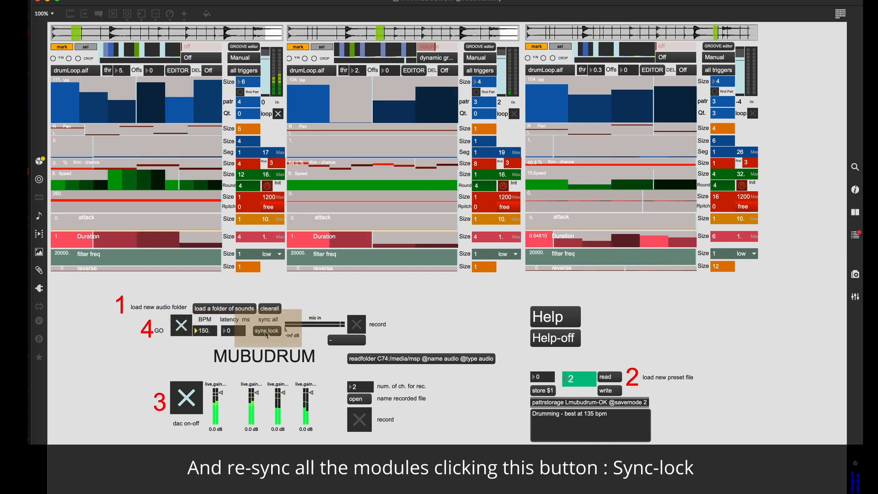
Use the sync lock to re-synchronise the three drum modules at 150 bpm
click(266, 330)
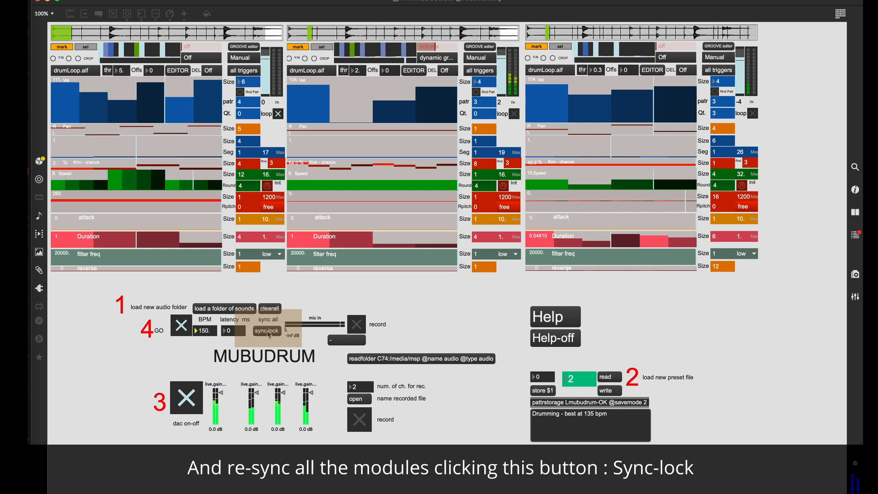
click(266, 330)
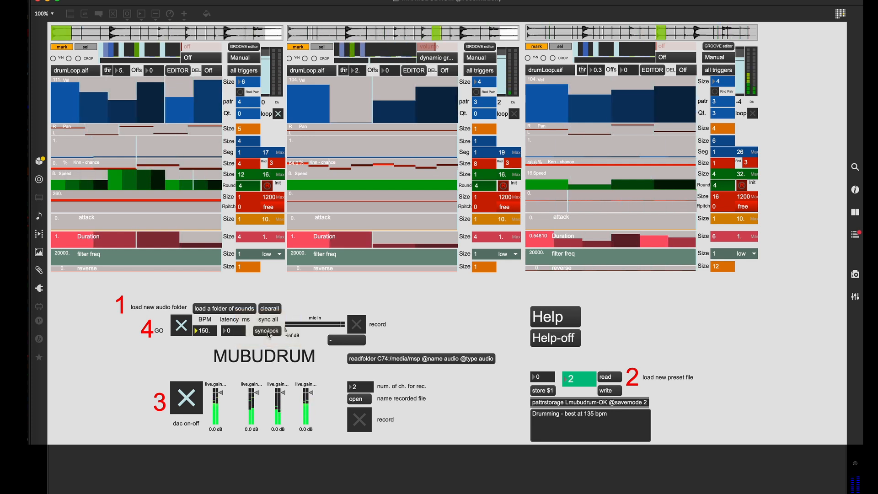
click(266, 330)
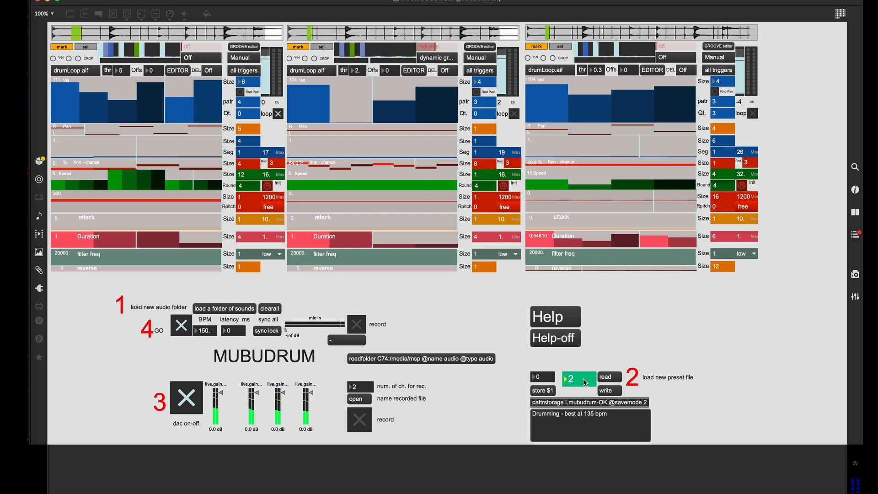
Step through presets 4 to 7: brushes groove, Sparse, and Duduk world
click(570, 380)
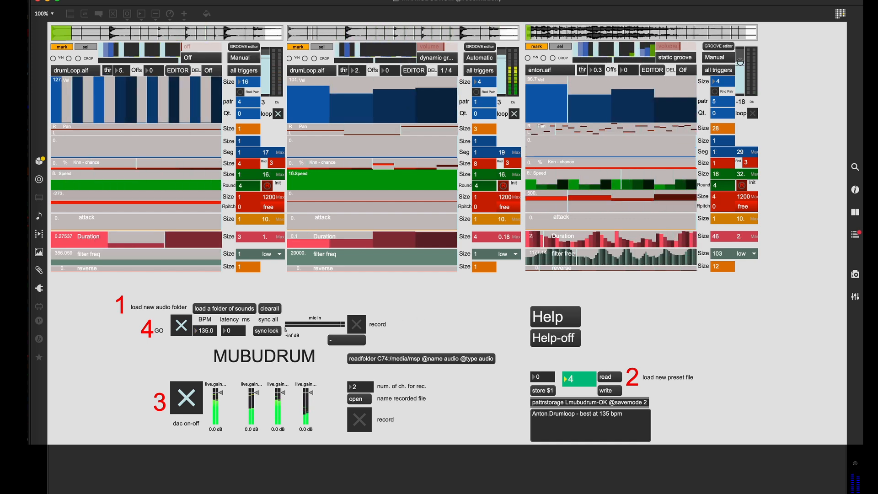
click(570, 378)
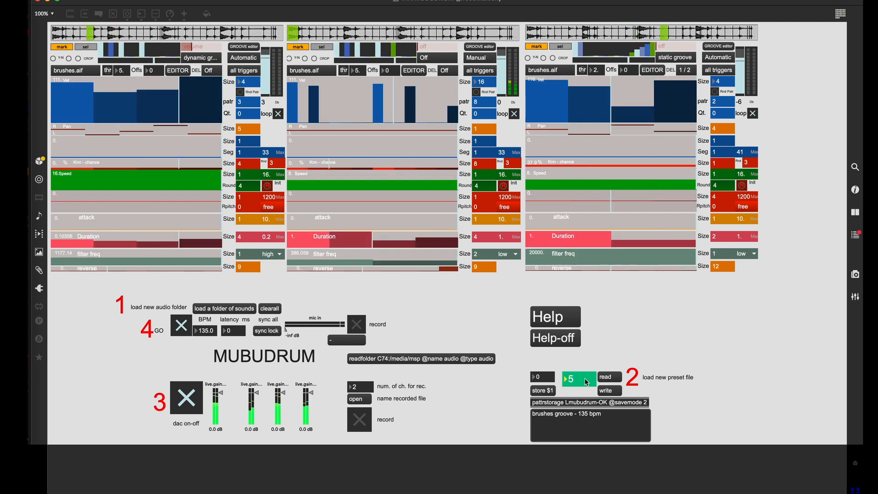
click(565, 380)
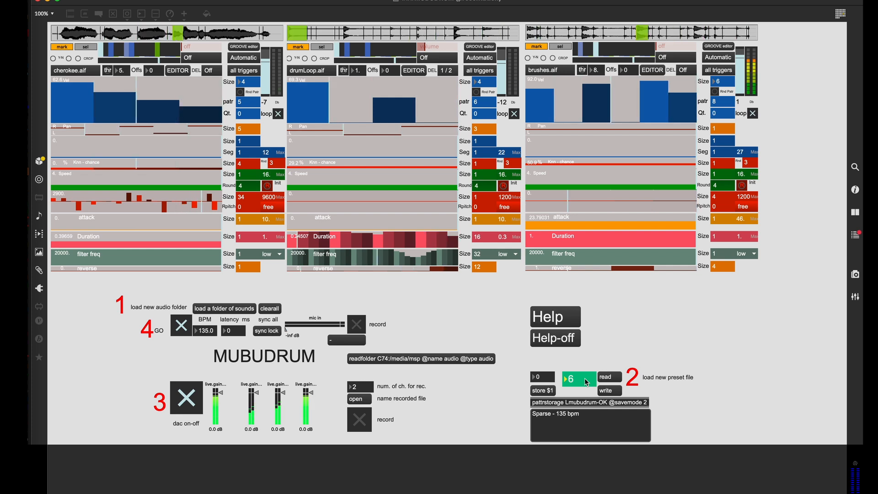
click(569, 379)
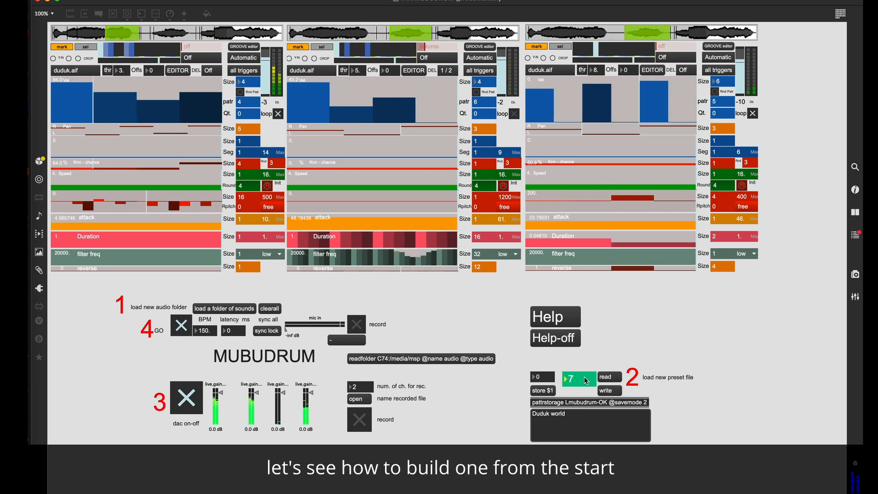
Switch to the single-player MUBUDRUM patch with help comments and preset 1 RESET
click(585, 381)
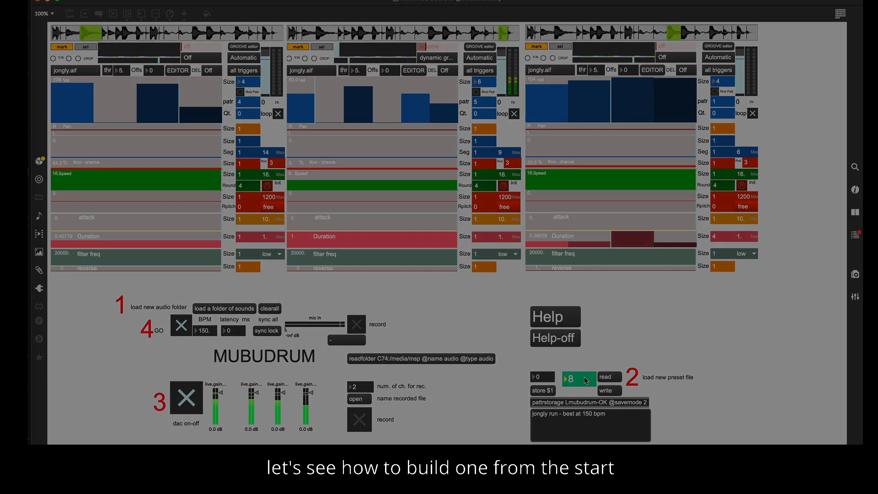
click(553, 309)
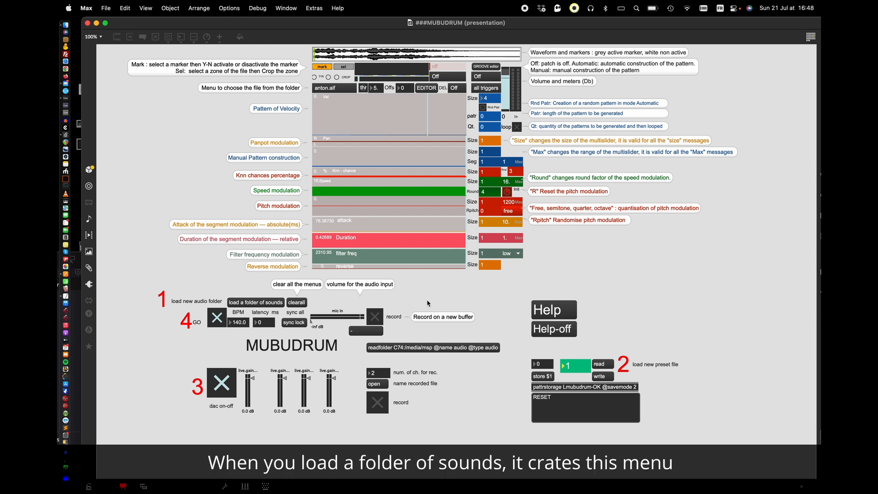
Choose drumLoop.aif from the sound folder menu as the player's sample
click(332, 87)
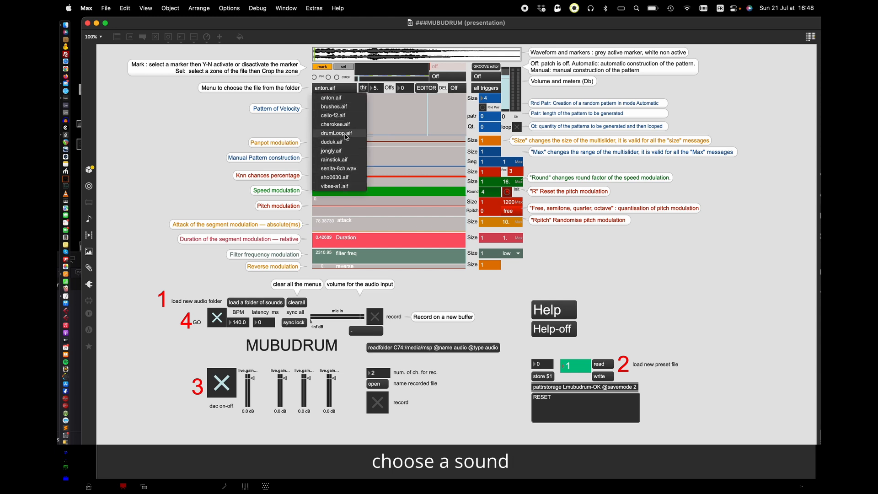
click(336, 134)
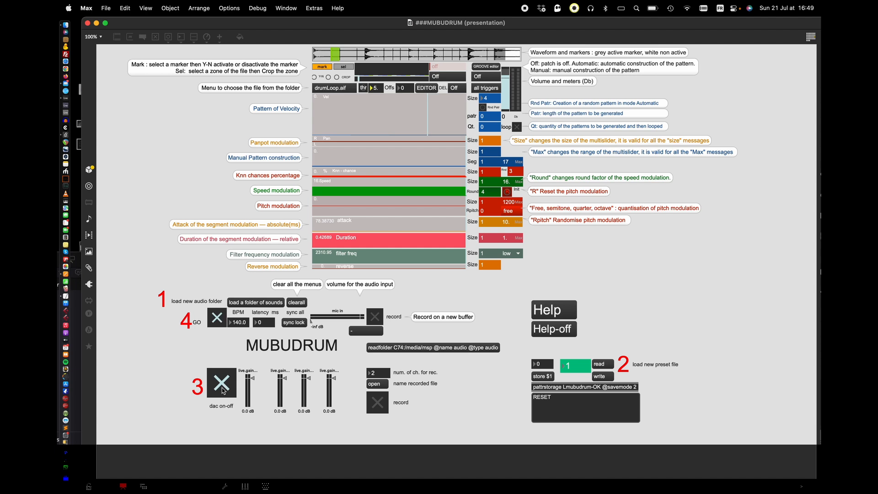
Set the drumLoop player's GROOVE pattern mode to Manual
click(484, 76)
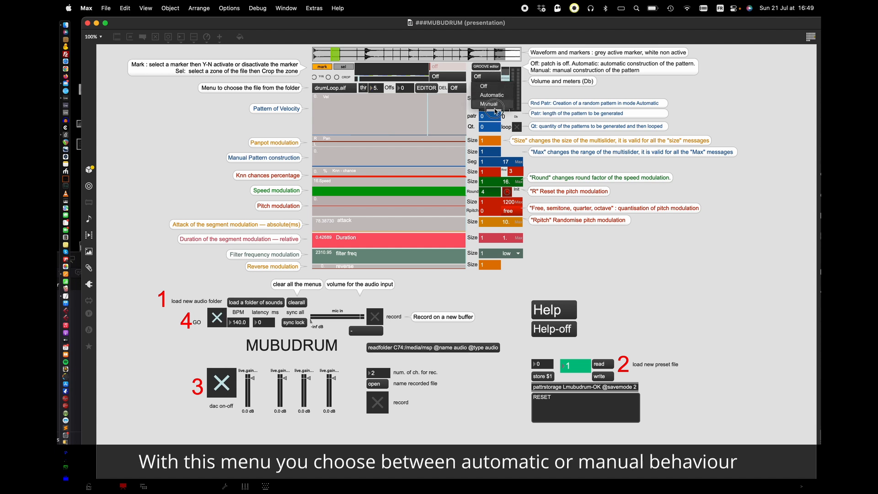
click(488, 104)
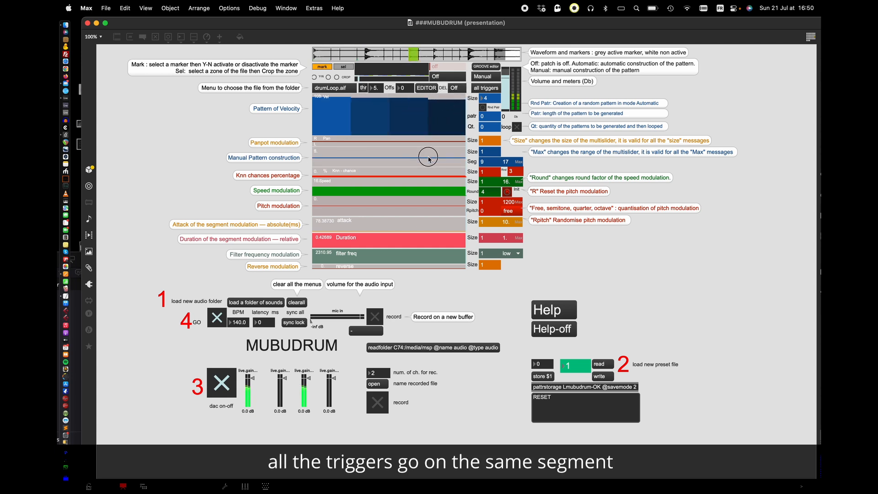
click(423, 58)
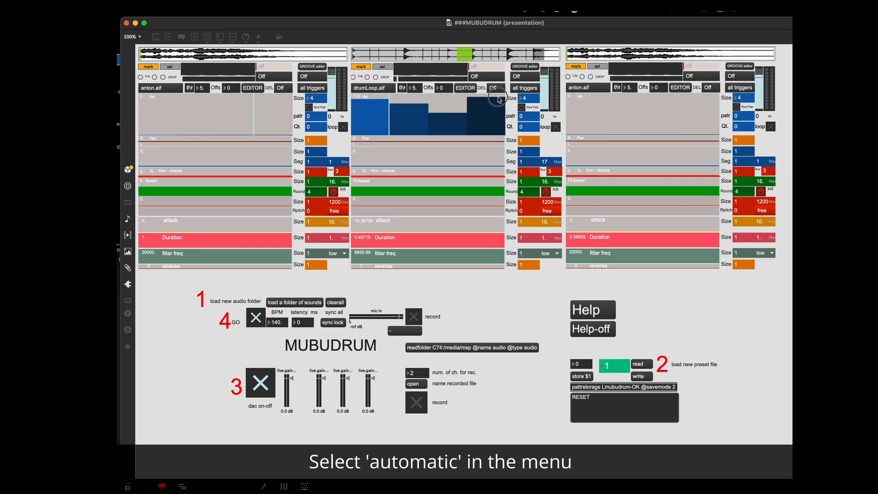
Set the second player's pattern mode to Automatic
click(493, 88)
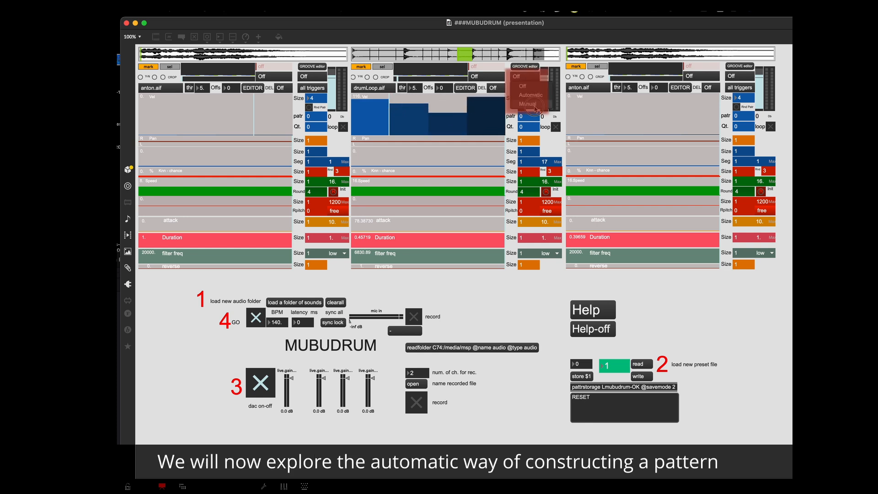
click(523, 94)
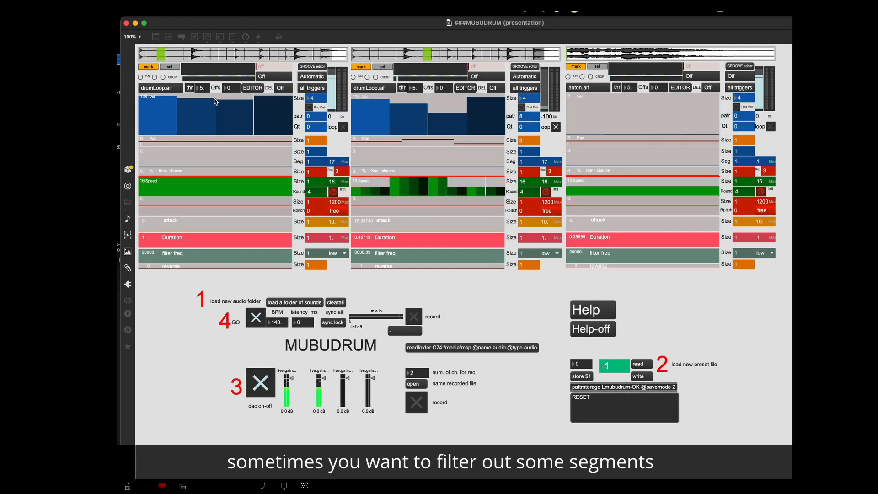
Deactivate unwanted drumLoop segment markers so only hi-hat hits remain
click(148, 66)
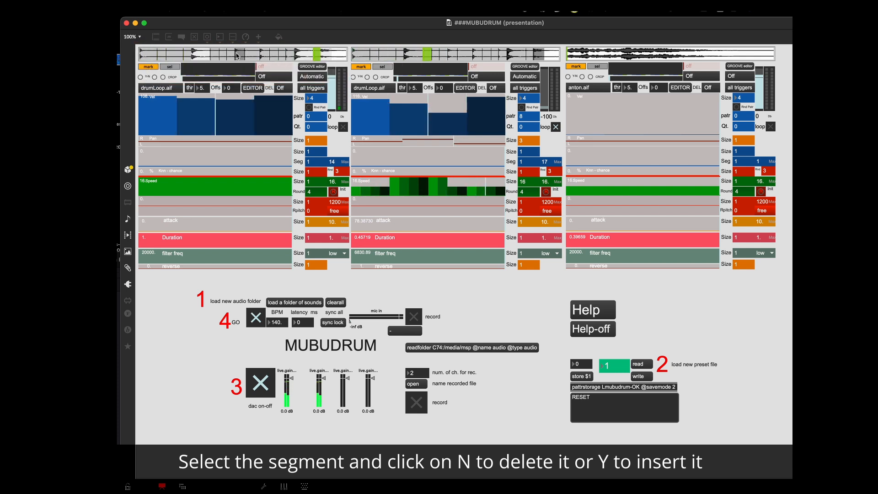
click(263, 54)
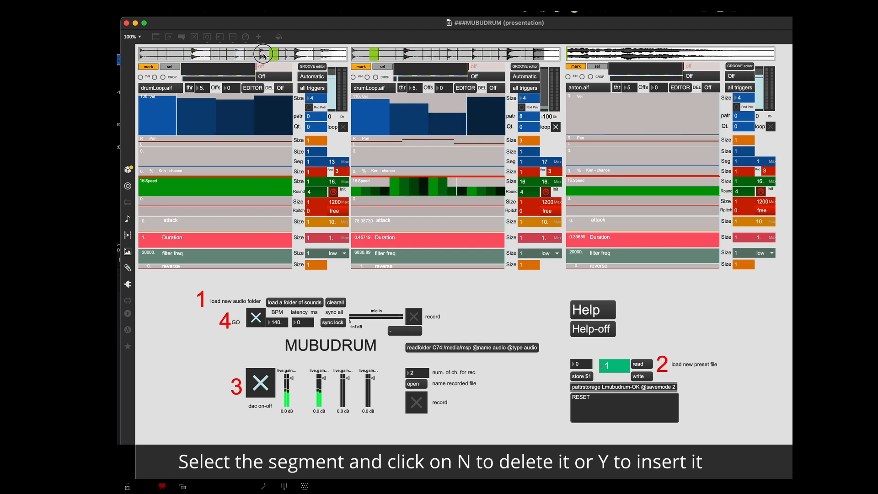
click(261, 53)
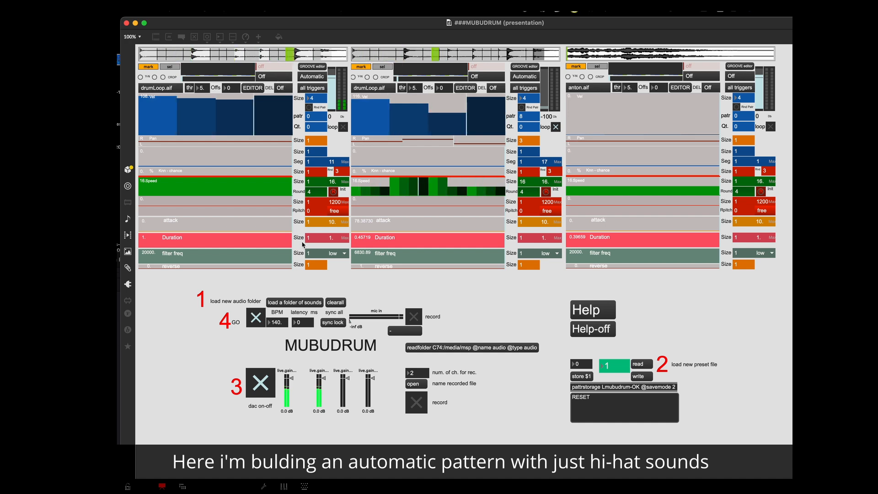
Set the second player's filter type to high
click(334, 253)
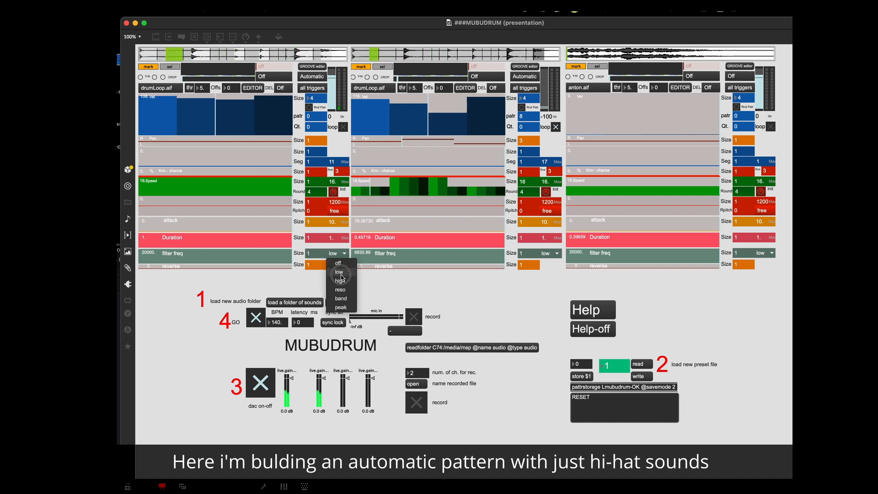
click(338, 280)
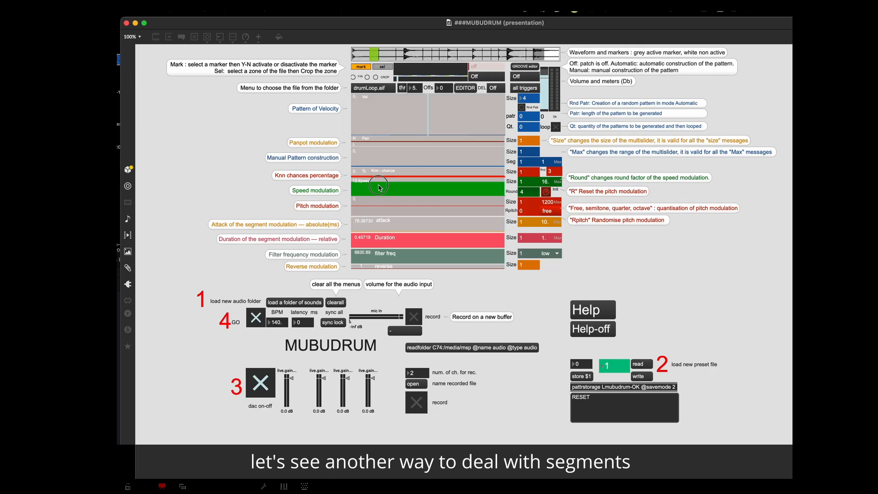
Set the drumLoop player to Automatic mode and bring up its segment EDITOR
click(515, 76)
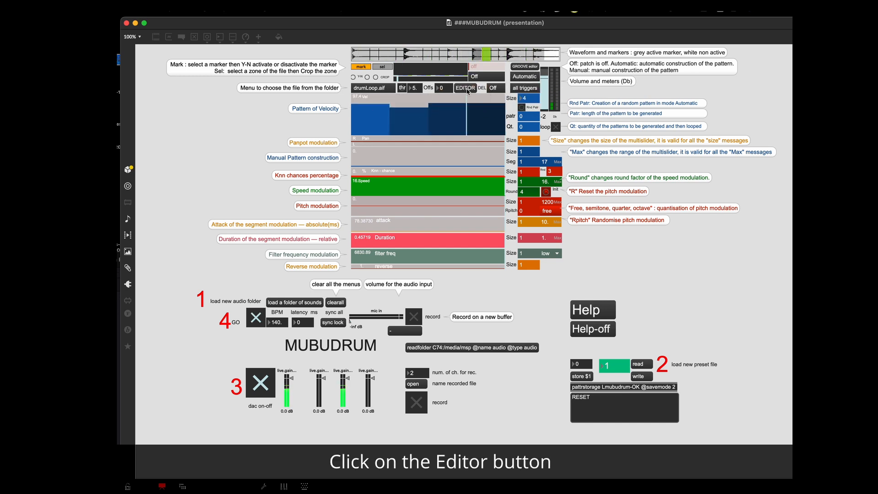
click(465, 88)
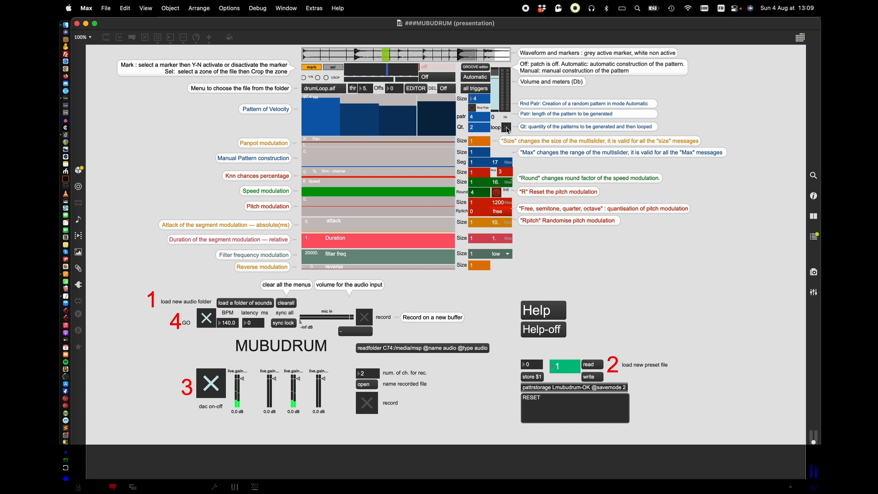
Toggle looping on for the generated four-step automatic patterns
click(492, 127)
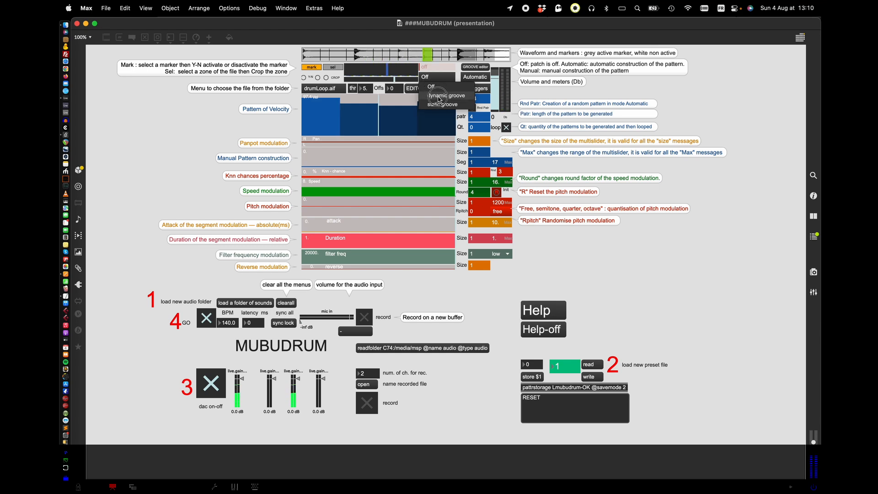
Select dynamic groove from the GROOVE editor menu for the drumLoop player
click(444, 87)
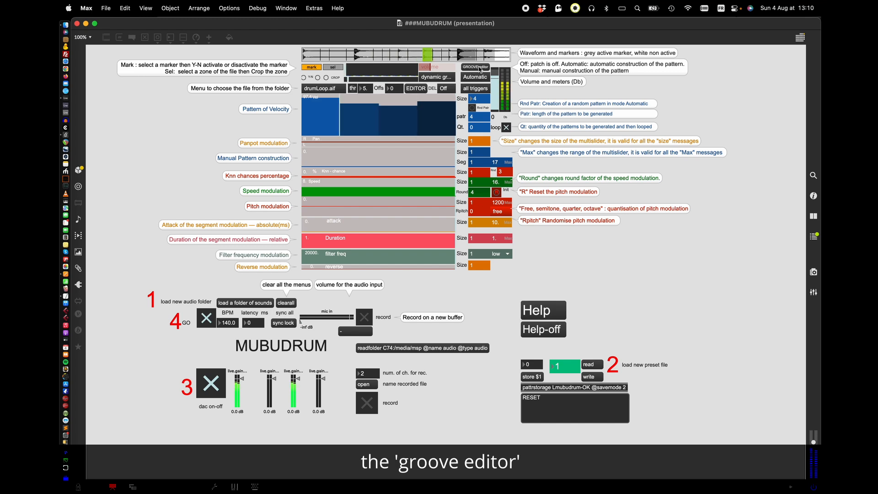
click(475, 67)
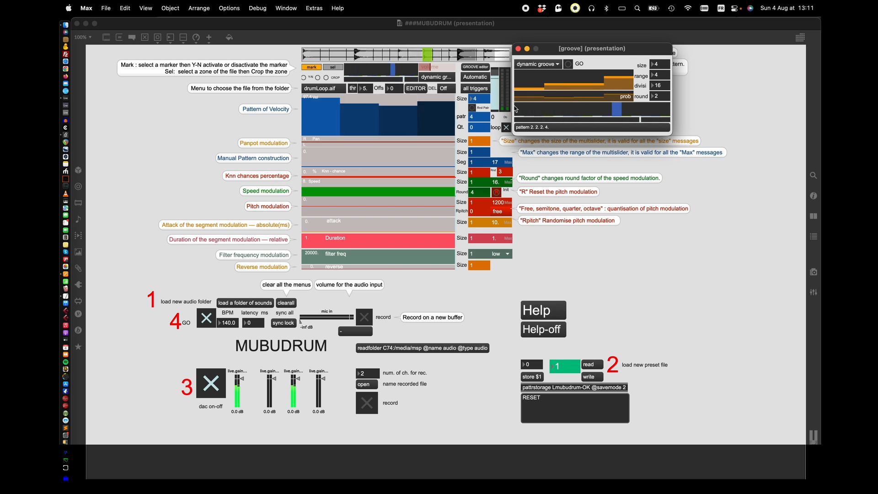
click(537, 63)
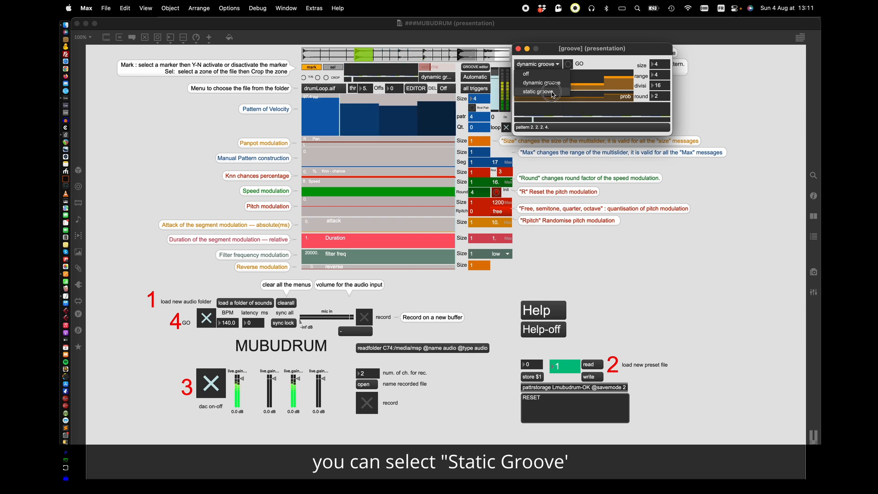
click(537, 91)
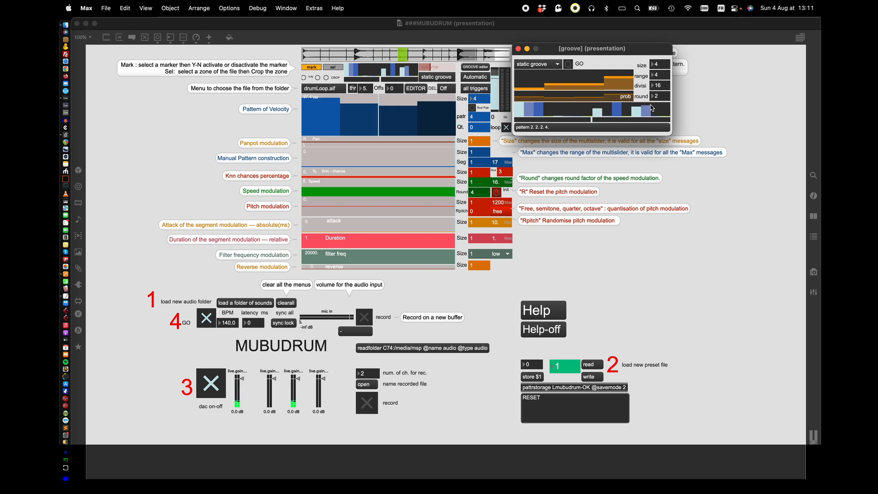
click(535, 64)
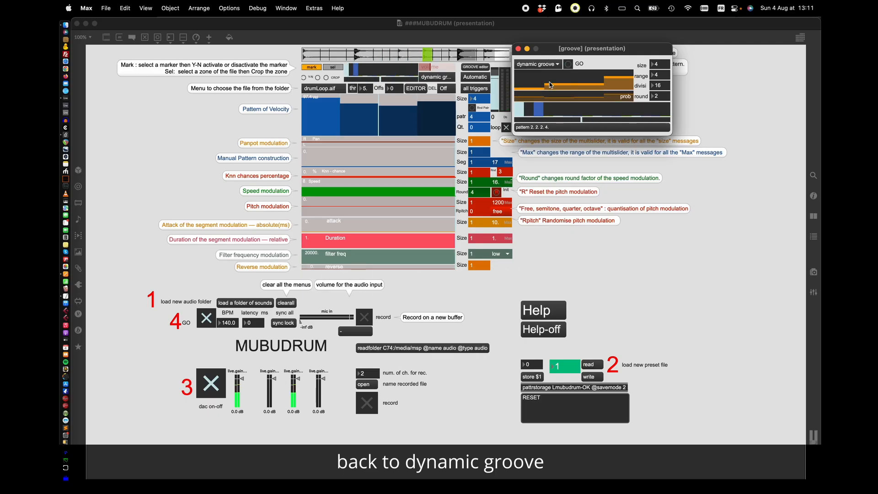
click(510, 49)
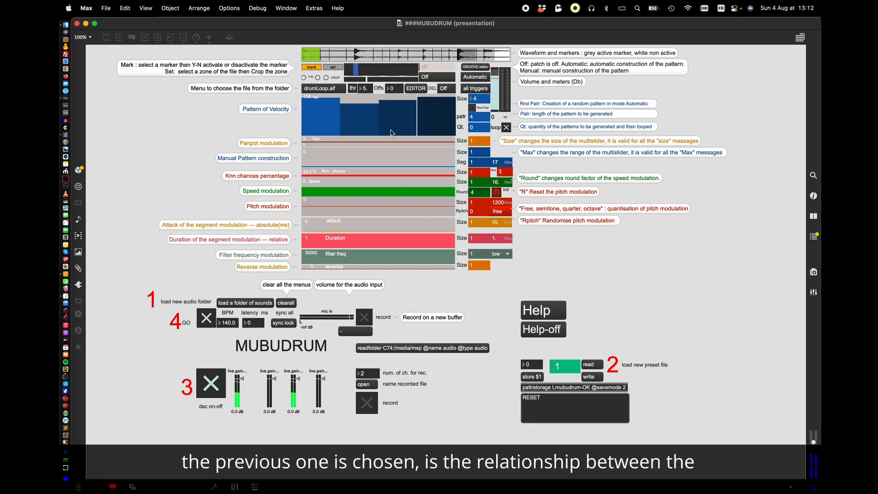
mouse_move(333, 98)
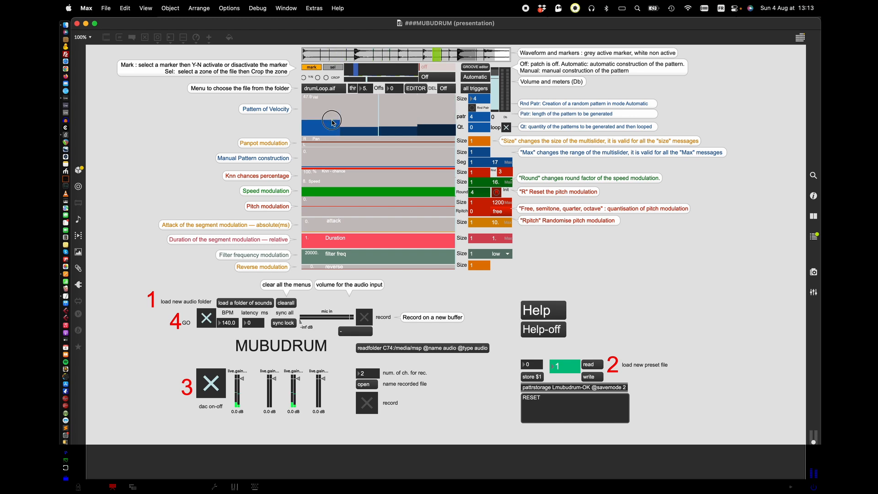
Raise the first bar of the Pattern of Velocity multislider to about half height
click(330, 117)
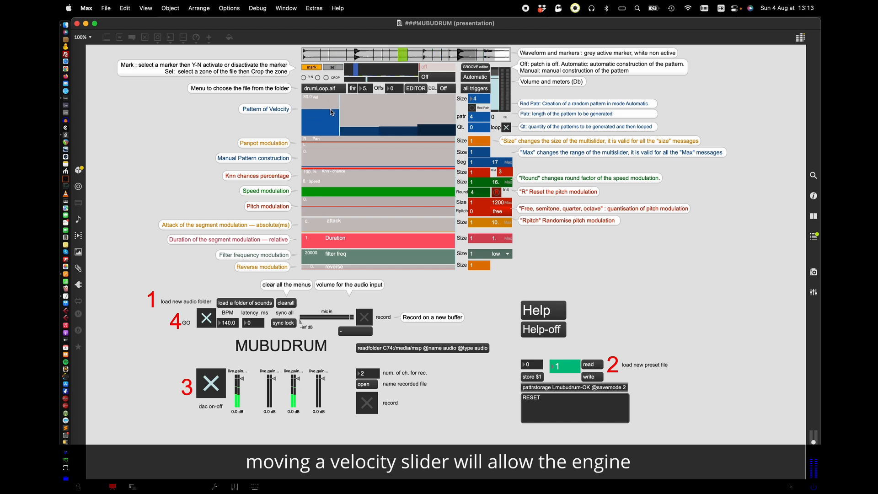
drag(330, 111, 316, 116)
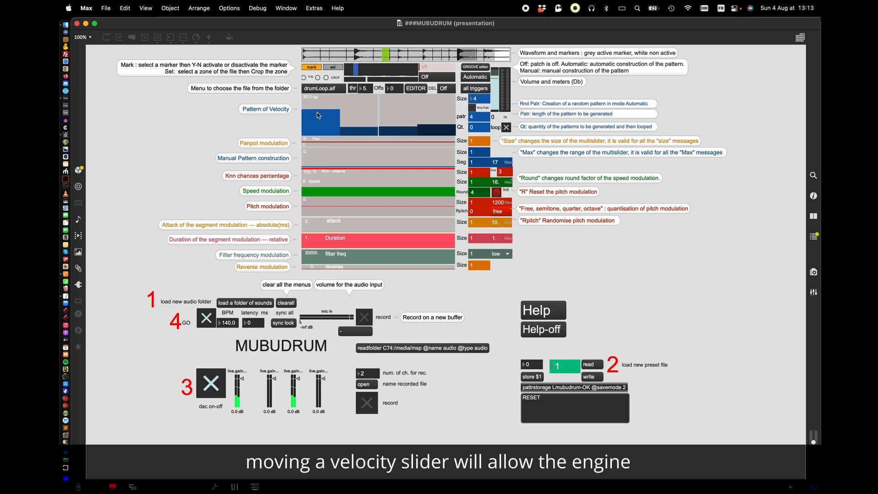